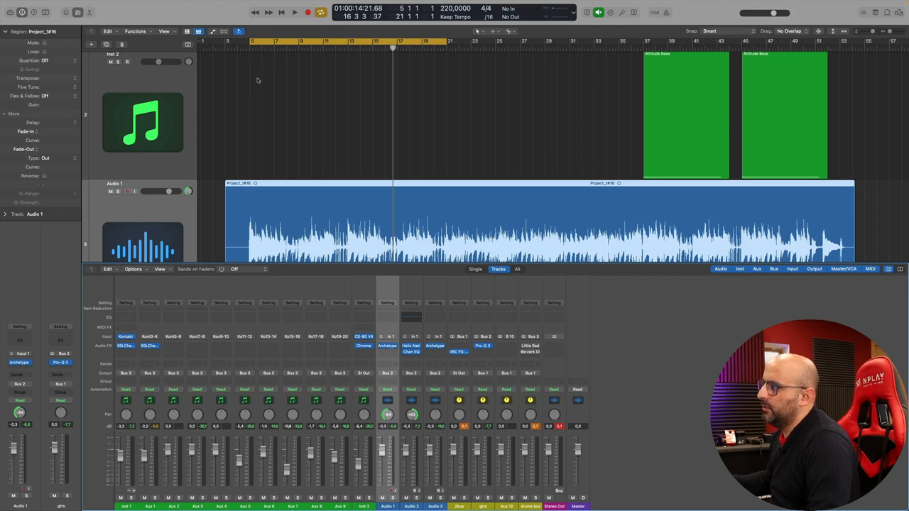
# - Insert FabFilter Pro-Q 3 (stereo) into an empty Audio FX slot on the gtrs channel
pyautogui.click(294, 11)
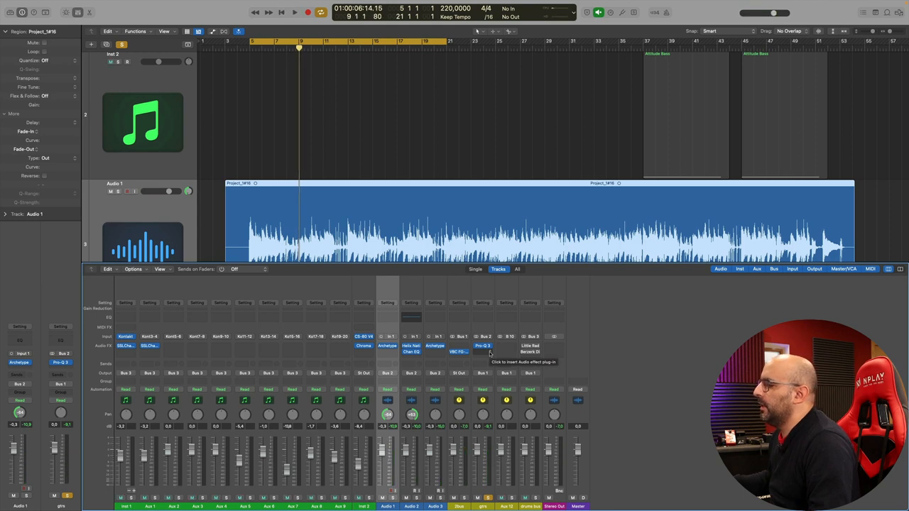
pyautogui.click(482, 347)
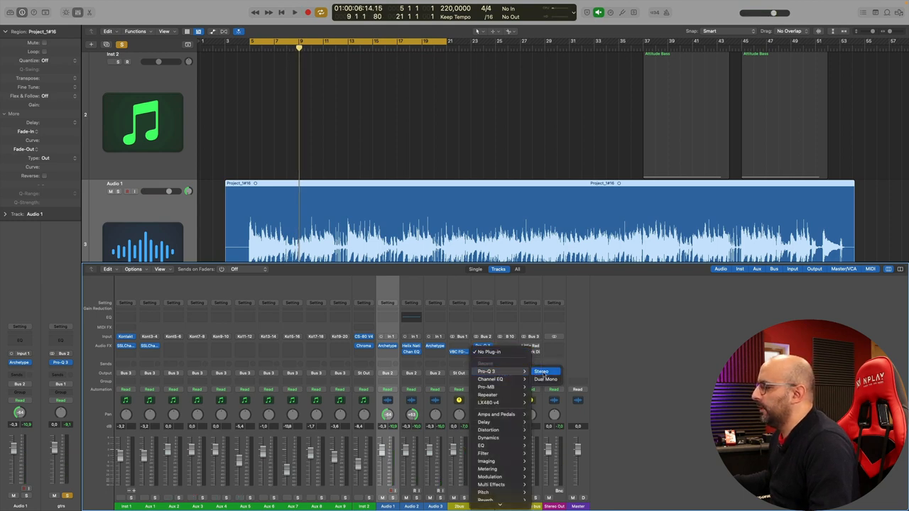
pyautogui.click(541, 371)
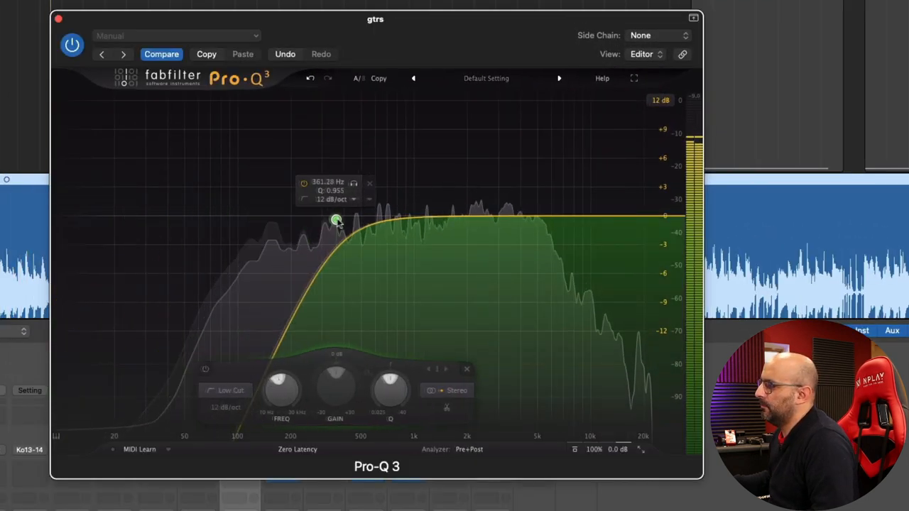
# - Shape a band-pass: low cut near 500 Hz, high cut near 4 kHz, plus a bell band around 2 kHz
pyautogui.moveTo(335, 219); pyautogui.dragTo(360, 218)
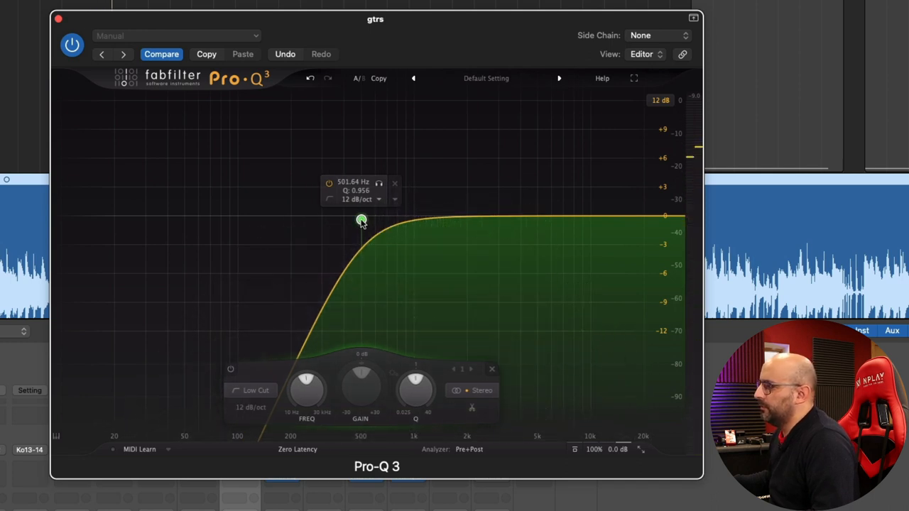
pyautogui.moveTo(362, 220); pyautogui.dragTo(383, 218)
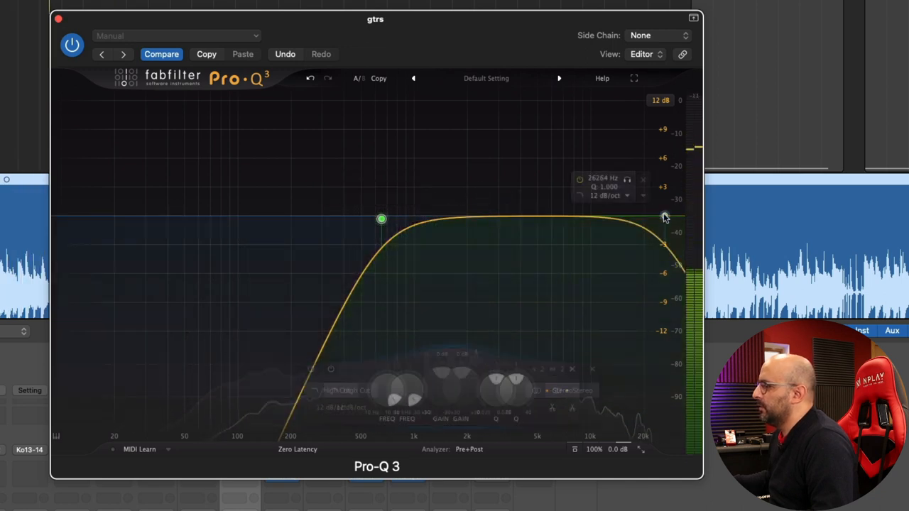
pyautogui.moveTo(665, 215); pyautogui.dragTo(522, 210)
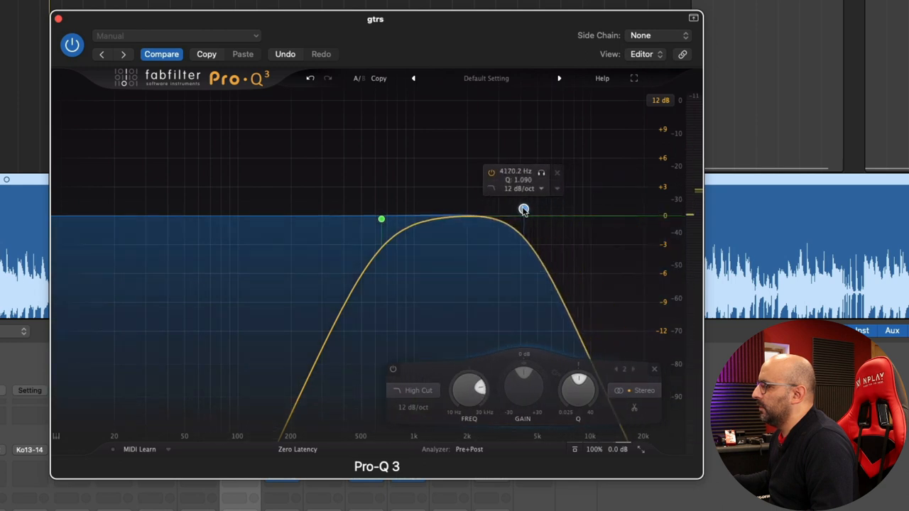
pyautogui.moveTo(522, 210); pyautogui.dragTo(517, 210)
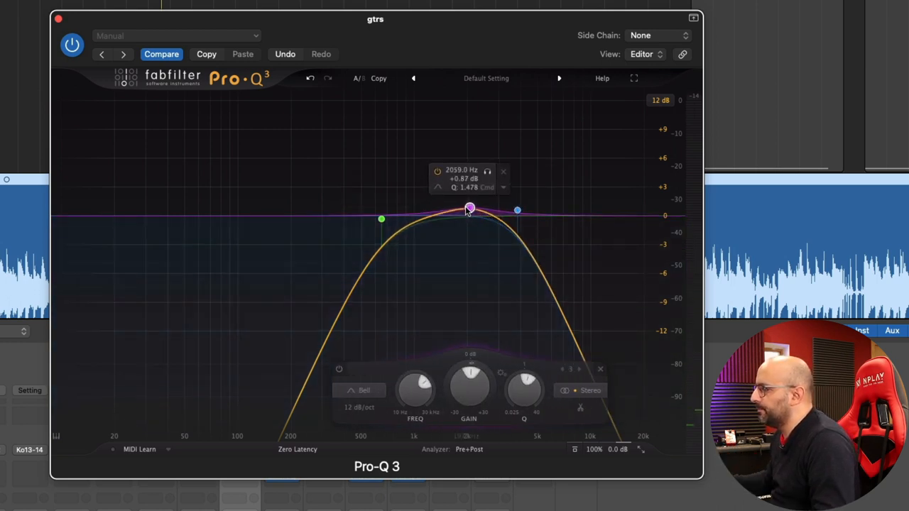
# - Raise the bell band to a gentle boost of about 1.5 dB near 2.1 kHz
pyautogui.moveTo(470, 210); pyautogui.dragTo(473, 204)
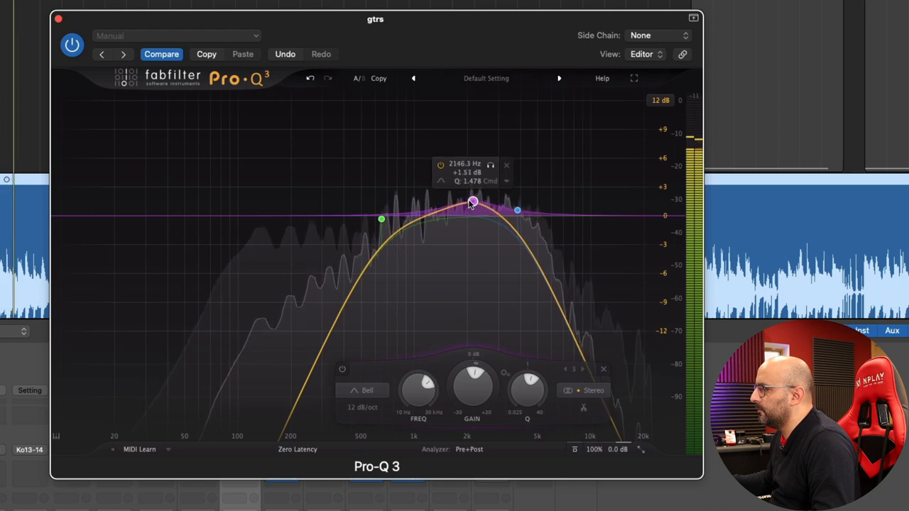
pyautogui.moveTo(471, 204); pyautogui.dragTo(471, 197)
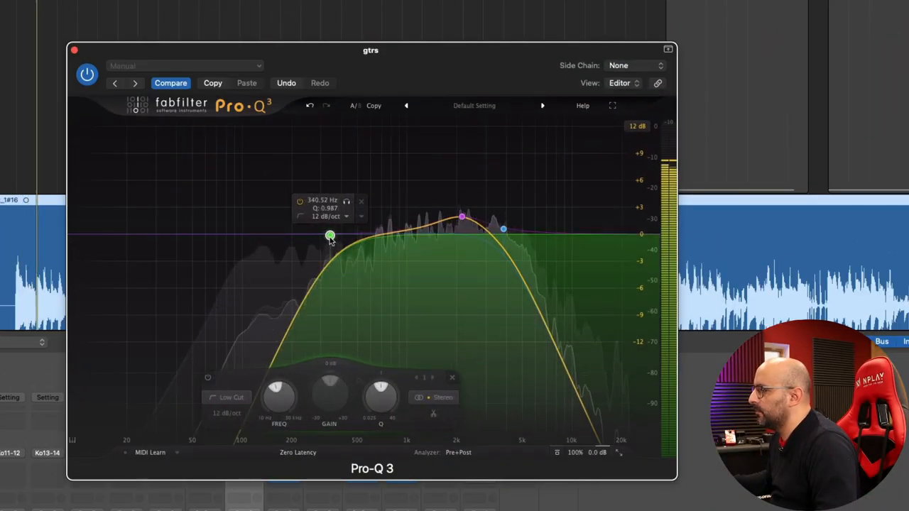
# - Raise the low cut and settle the high cut after trying about 5.4 kHz
pyautogui.moveTo(329, 235); pyautogui.dragTo(367, 235)
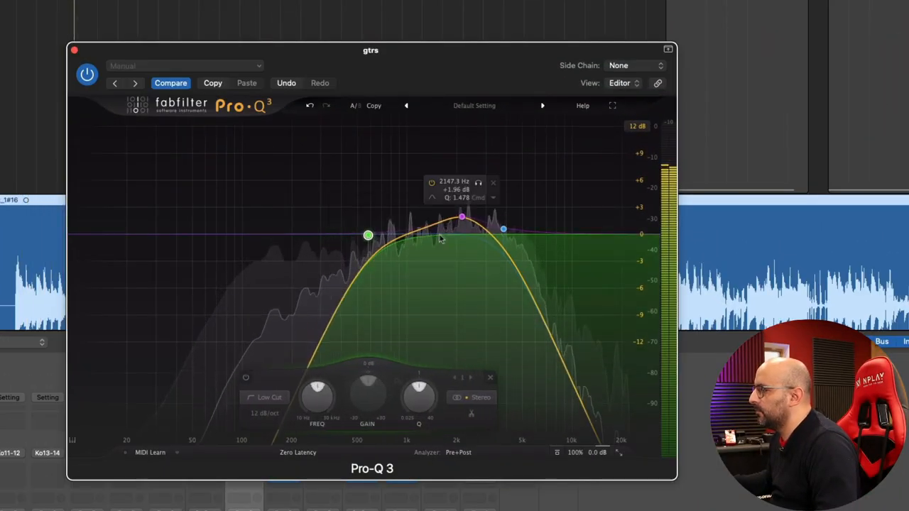
pyautogui.moveTo(502, 229); pyautogui.dragTo(528, 229)
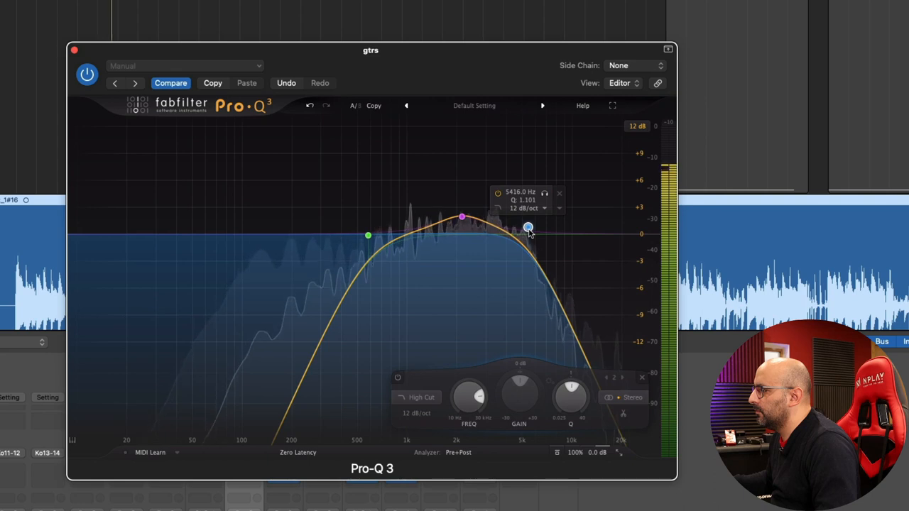
pyautogui.moveTo(528, 229); pyautogui.dragTo(495, 228)
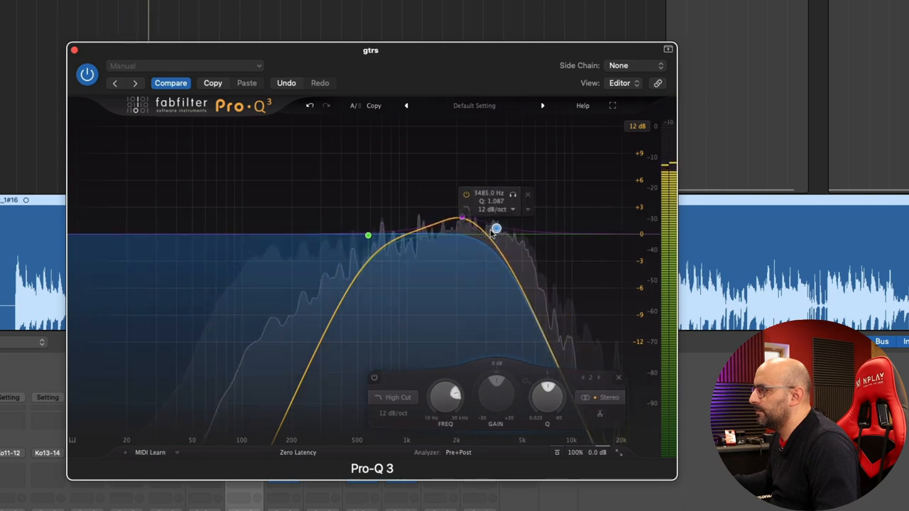
pyautogui.moveTo(497, 229); pyautogui.dragTo(491, 230)
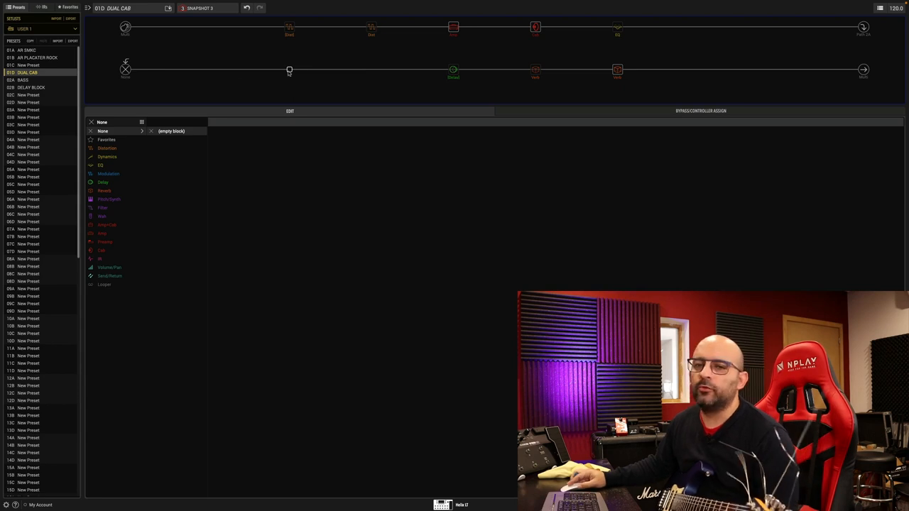
# - Load the Low and High Cut EQ model into the empty block
pyautogui.click(100, 165)
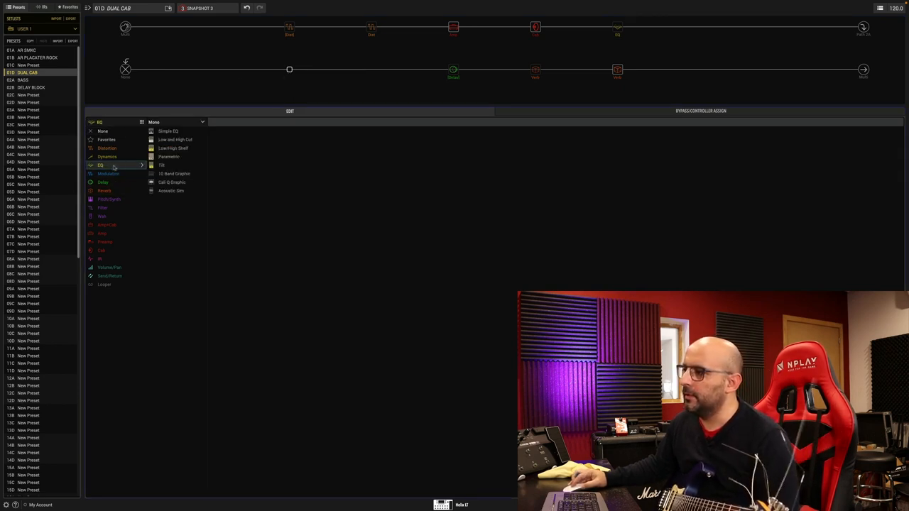
pyautogui.moveTo(173, 148)
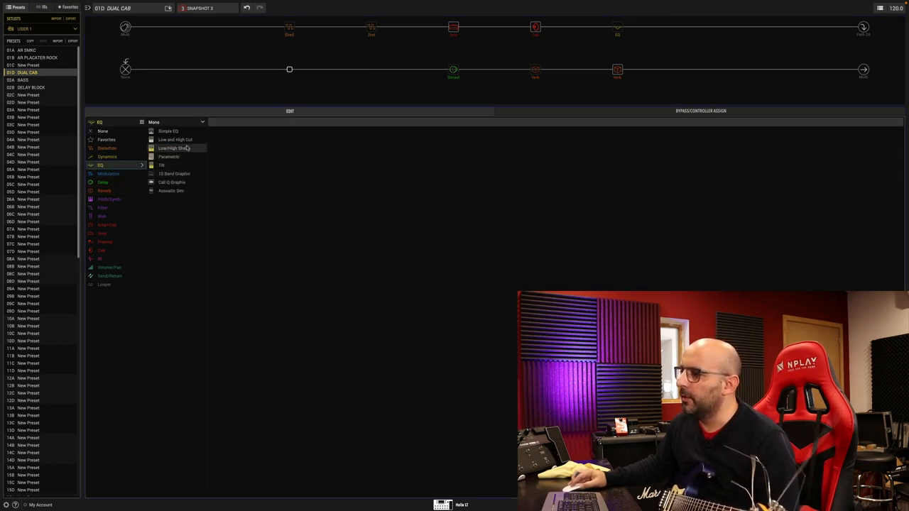
pyautogui.click(175, 139)
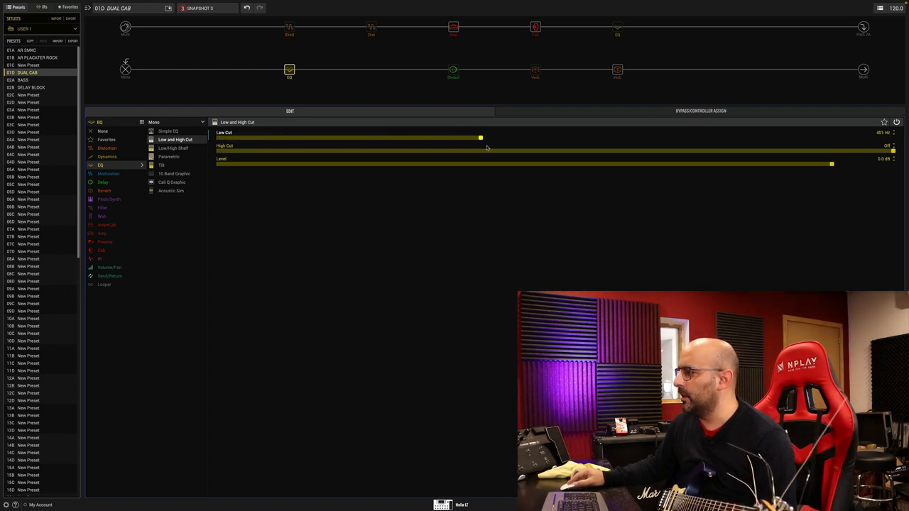
# - Raise the Low Cut frequency and pull the High Cut frequency well down
pyautogui.moveTo(479, 136); pyautogui.dragTo(568, 136)
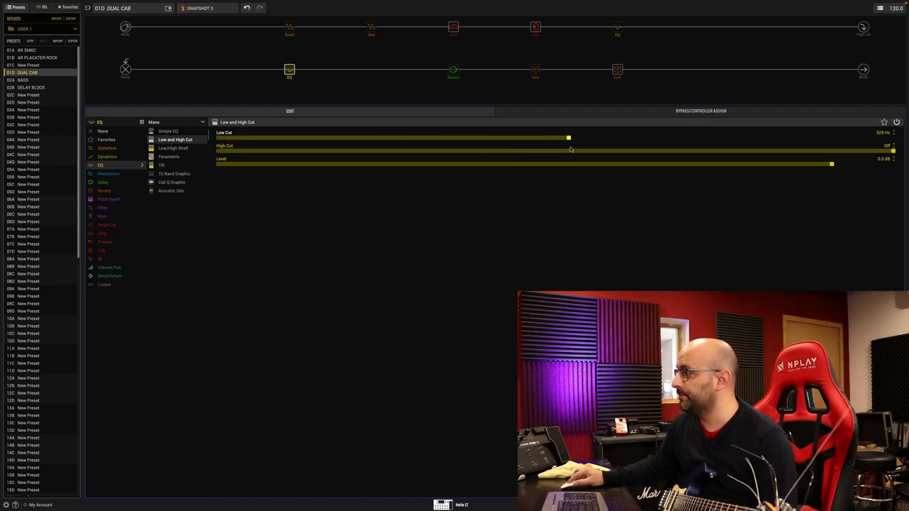
pyautogui.moveTo(568, 137); pyautogui.dragTo(587, 138)
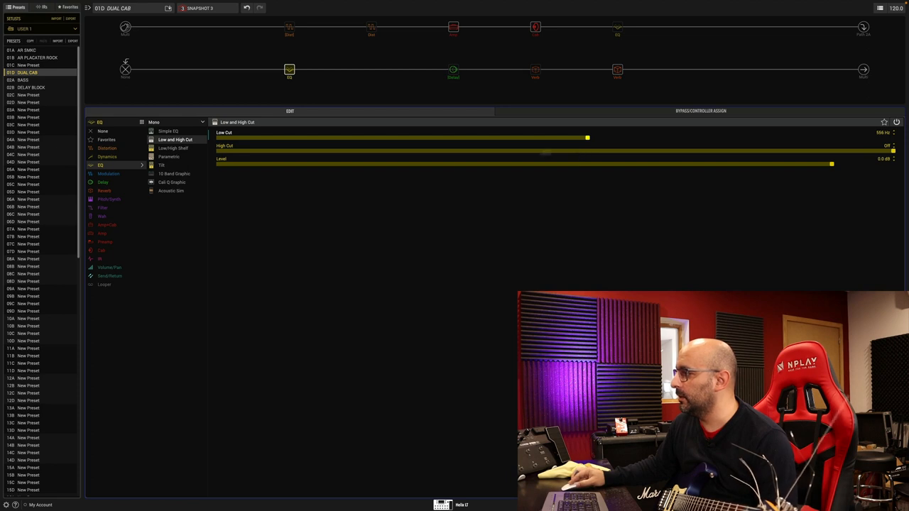
pyautogui.moveTo(893, 150); pyautogui.dragTo(376, 150)
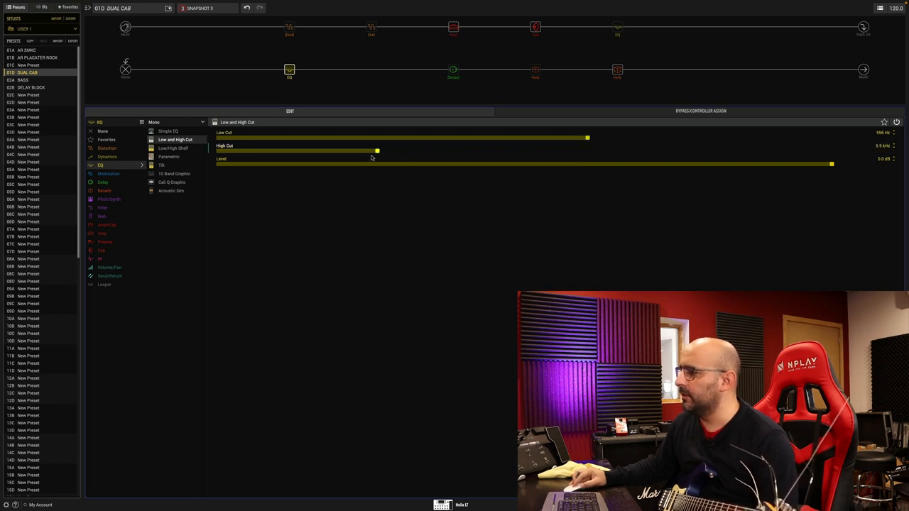
pyautogui.moveTo(378, 151); pyautogui.dragTo(318, 150)
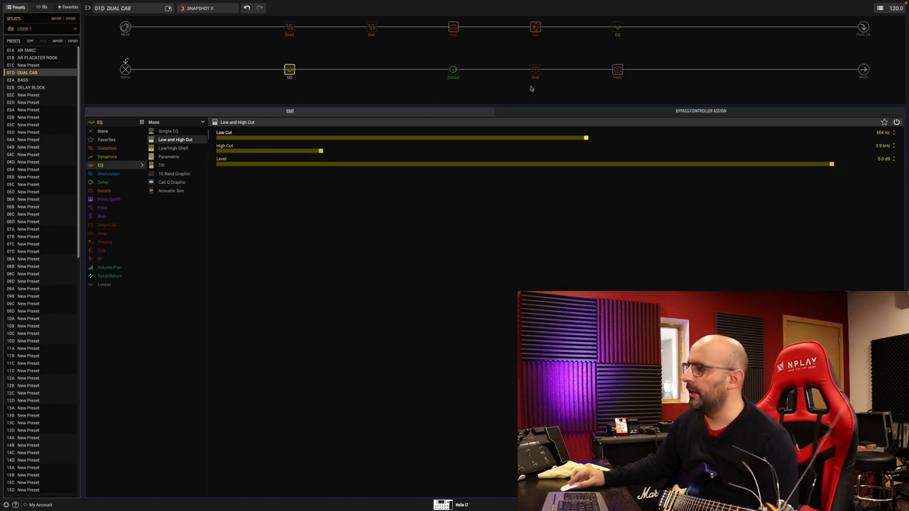
pyautogui.moveTo(496, 85)
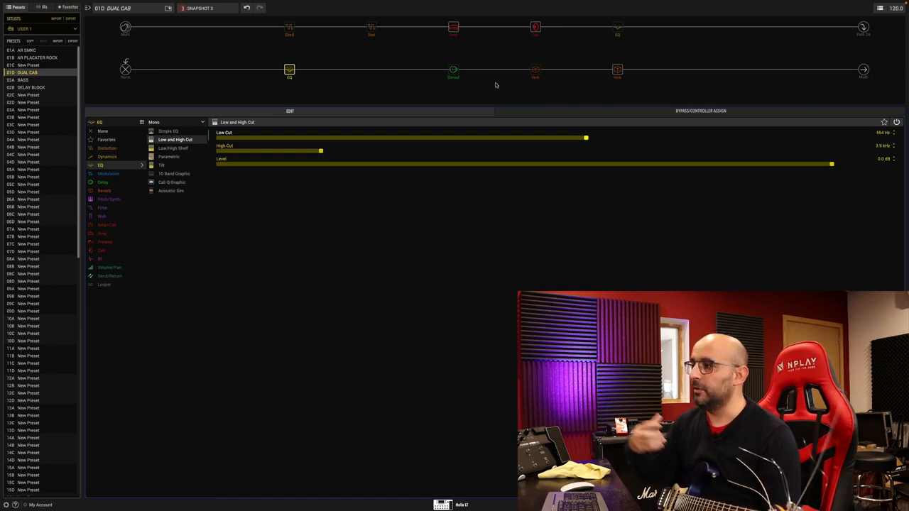
pyautogui.moveTo(515, 88)
pyautogui.write('2')
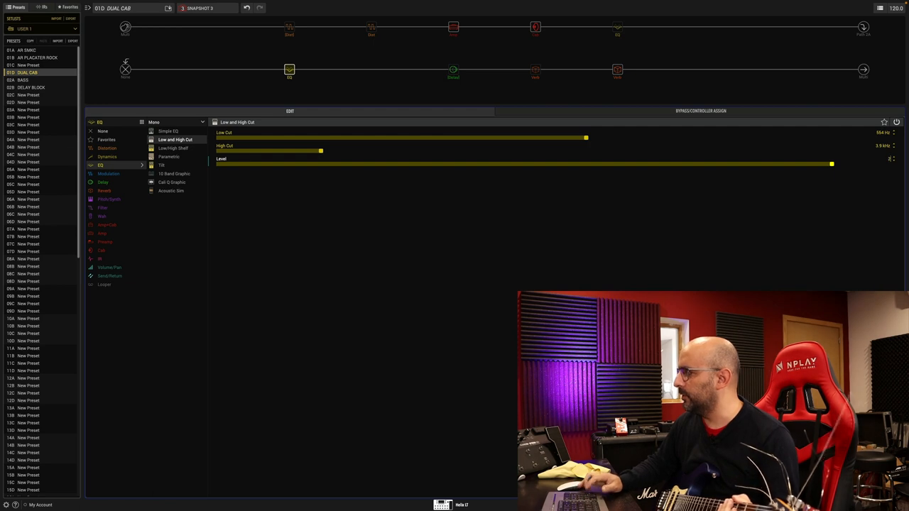
# - Raise the Low and High Cut EQ's output Level slightly
pyautogui.moveTo(832, 164); pyautogui.dragTo(852, 165)
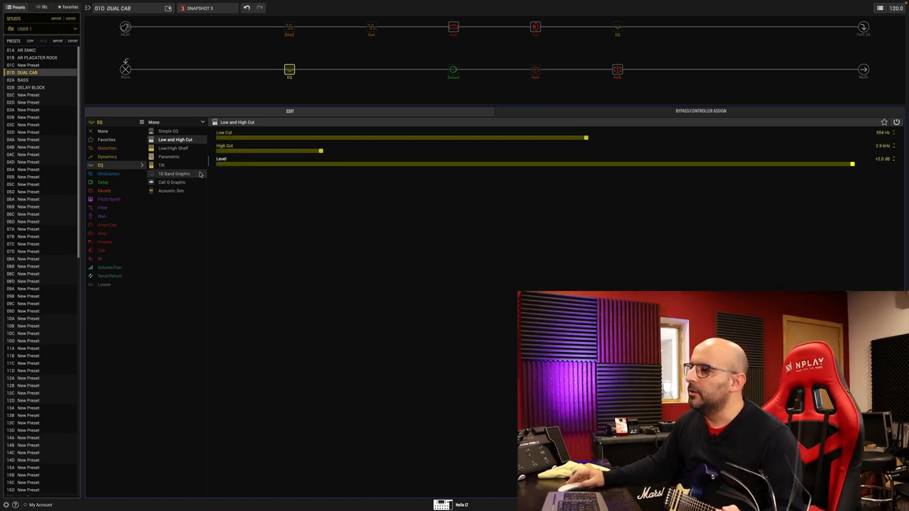
# - Switch the block to Parametric EQ and set its Low Cut high and High Cut low
pyautogui.click(169, 156)
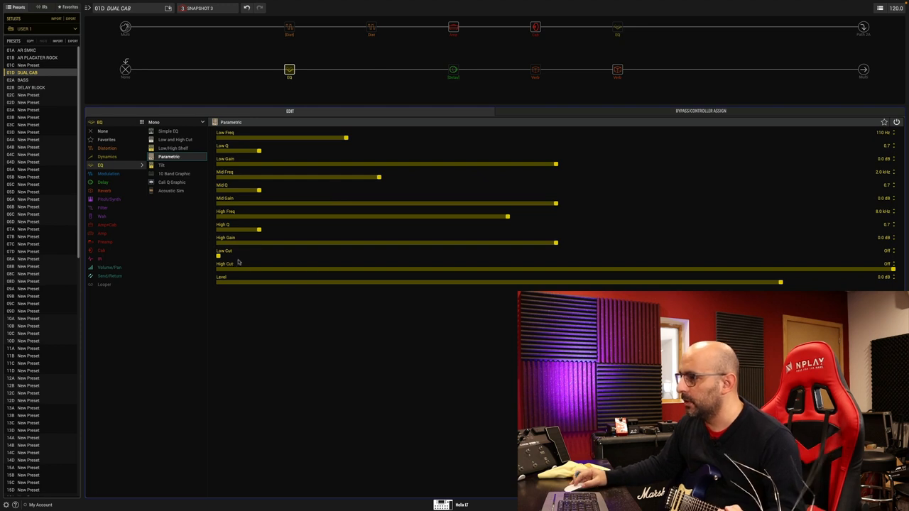
pyautogui.moveTo(218, 256); pyautogui.dragTo(463, 256)
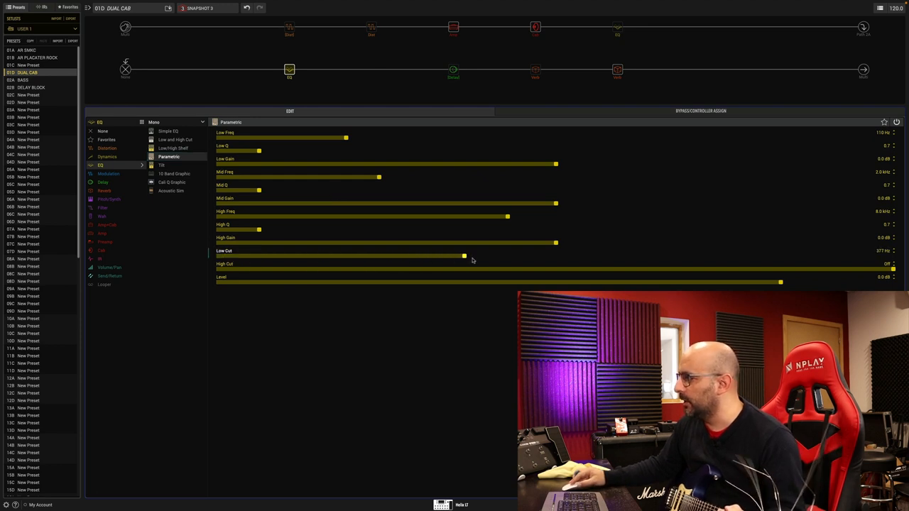
pyautogui.moveTo(465, 255); pyautogui.dragTo(597, 255)
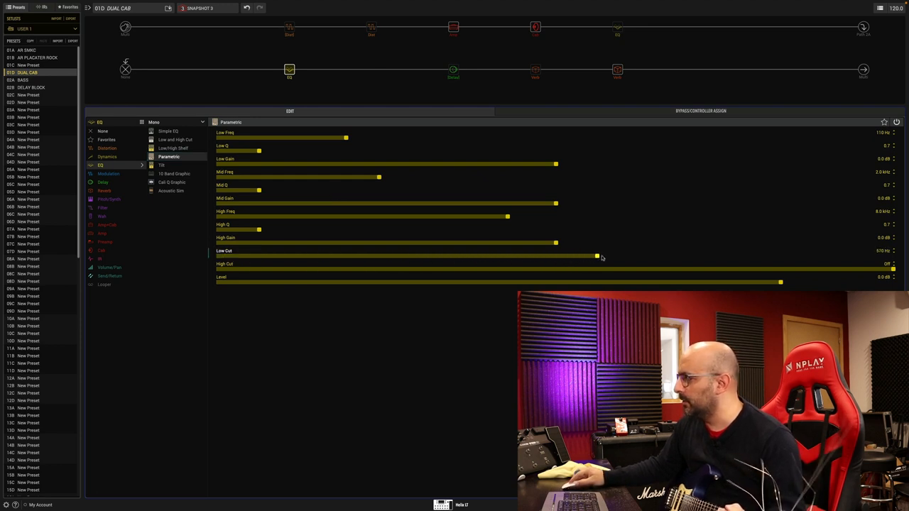
pyautogui.moveTo(891, 268); pyautogui.dragTo(447, 268)
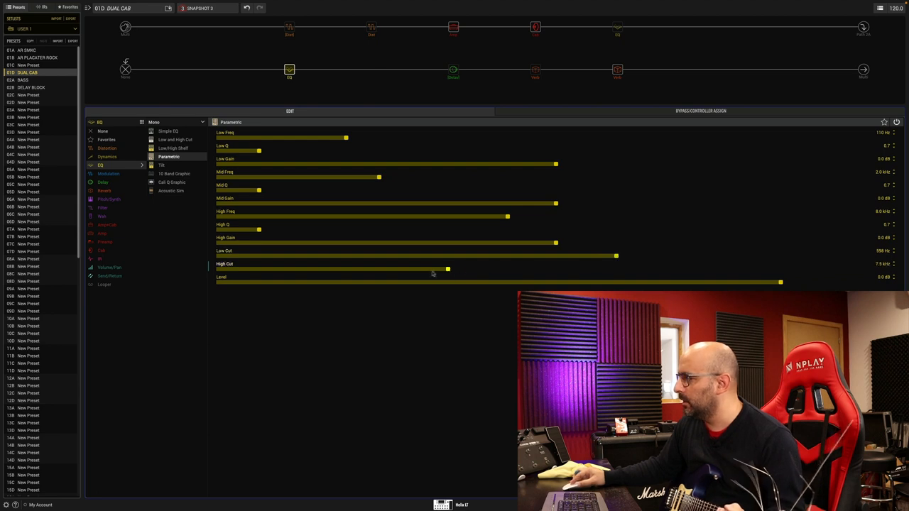
pyautogui.moveTo(448, 269); pyautogui.dragTo(328, 270)
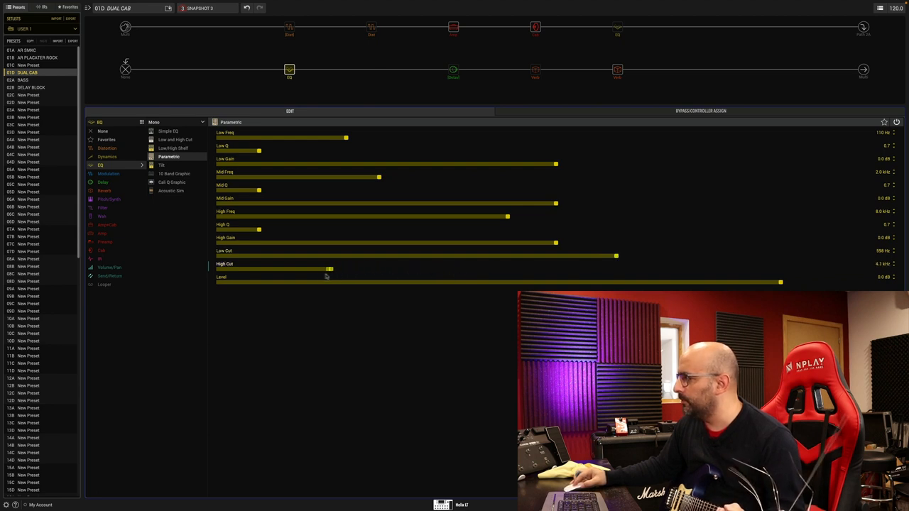
pyautogui.moveTo(330, 268); pyautogui.dragTo(303, 268)
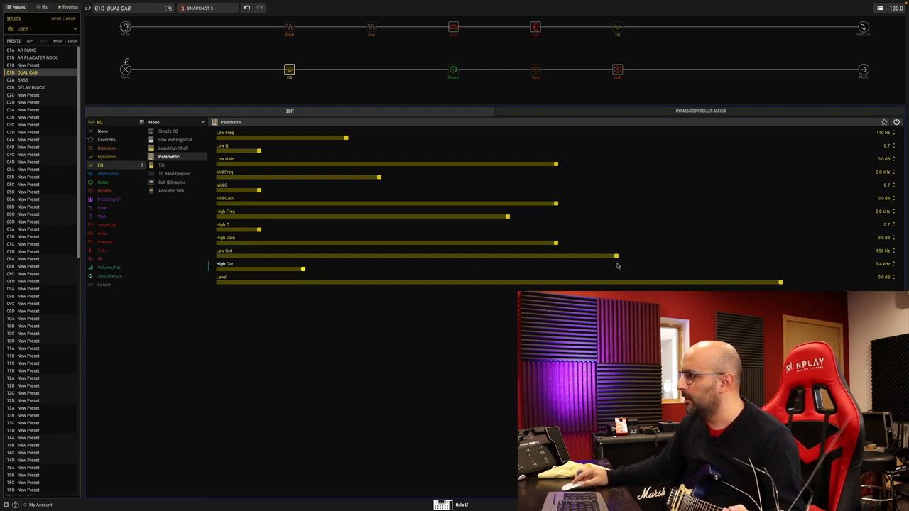
pyautogui.moveTo(616, 256); pyautogui.dragTo(627, 255)
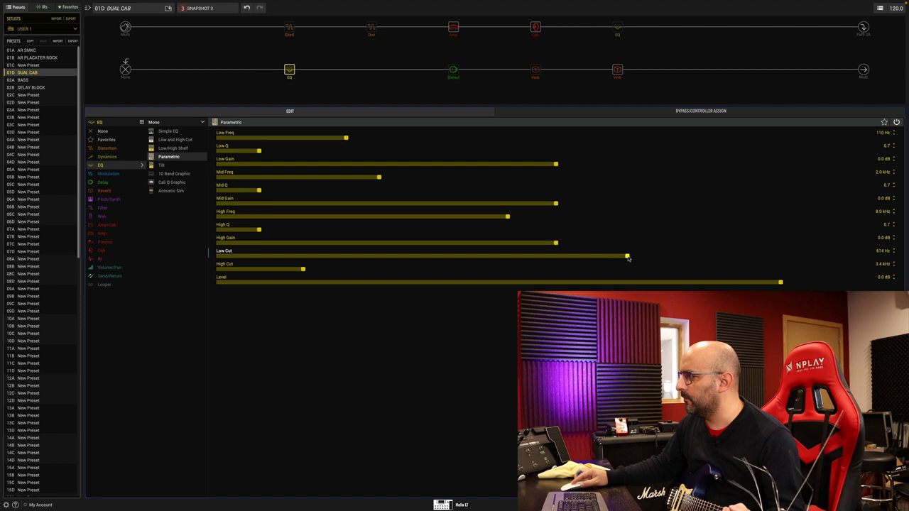
pyautogui.moveTo(304, 268); pyautogui.dragTo(318, 268)
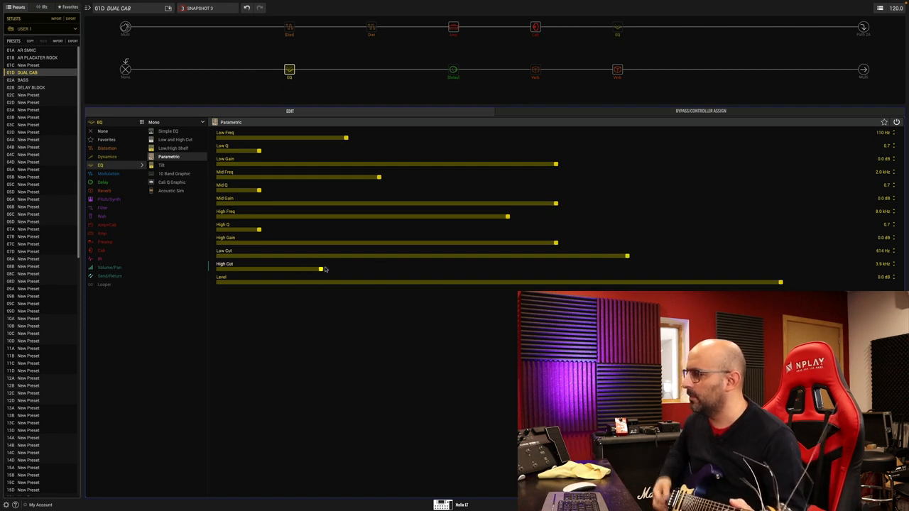
pyautogui.moveTo(335, 261)
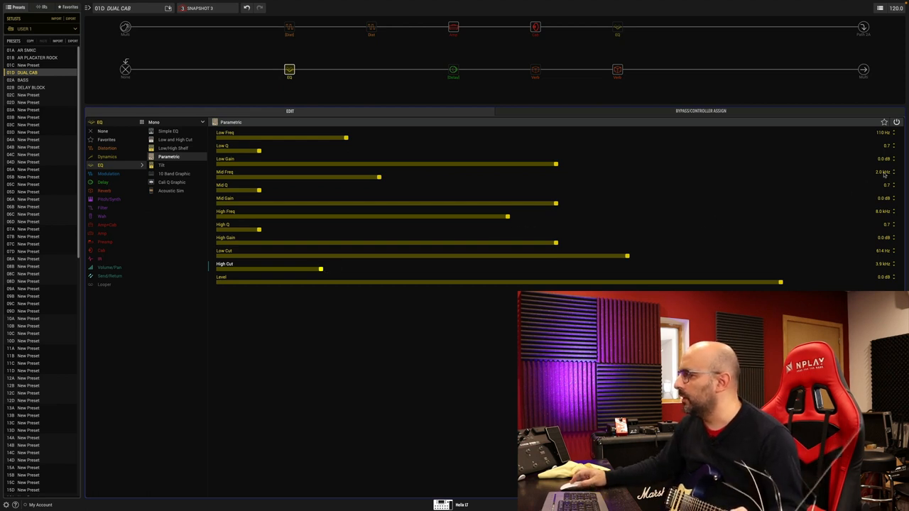
# - Boost the Parametric EQ's Mid Gain
pyautogui.moveTo(556, 203); pyautogui.dragTo(613, 203)
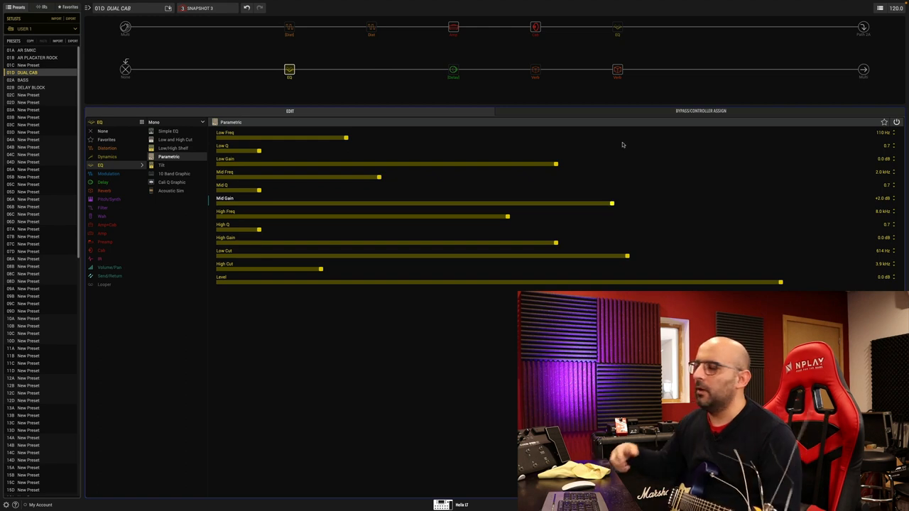
# - Assign the Parametric EQ's bypass to a footswitch in Bypass/Controller Assign
pyautogui.click(700, 111)
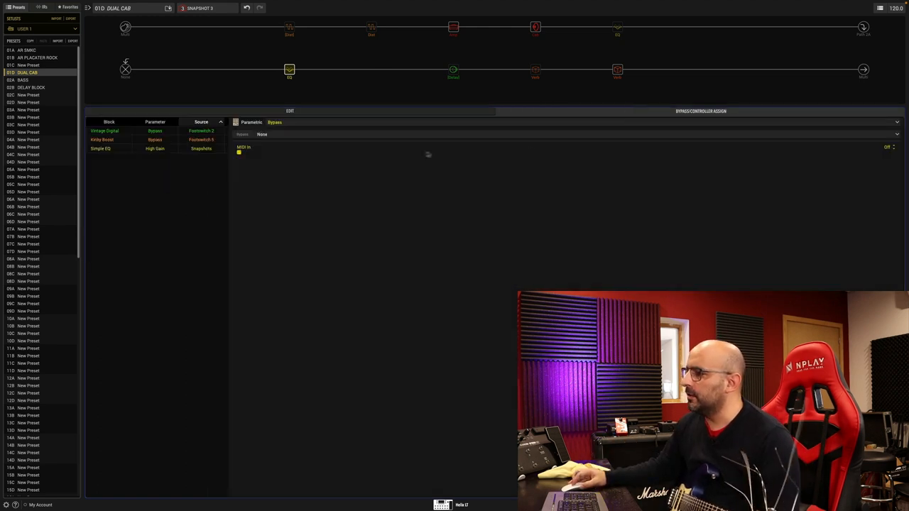
pyautogui.moveTo(490, 136)
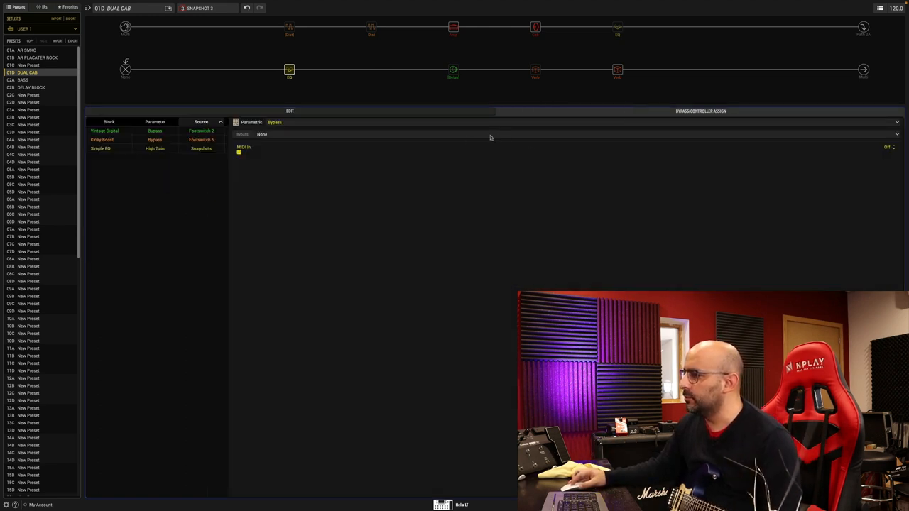
pyautogui.click(261, 134)
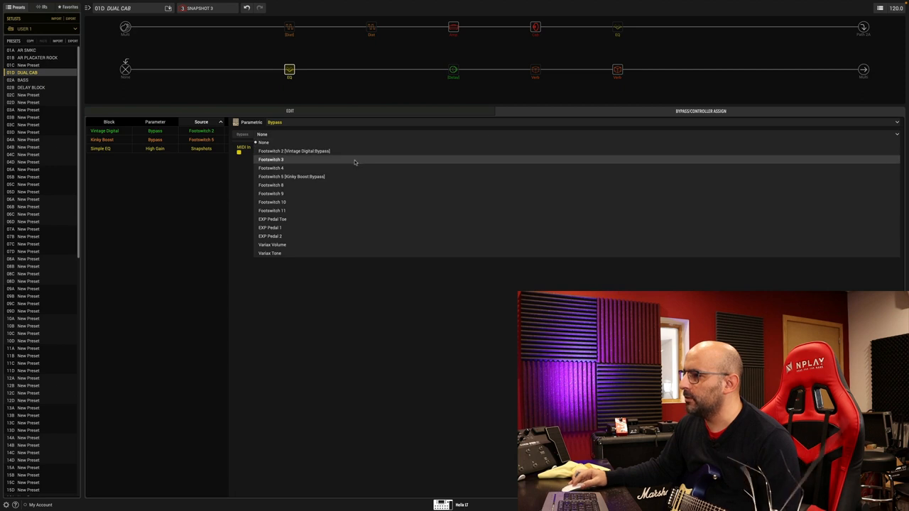
pyautogui.click(270, 159)
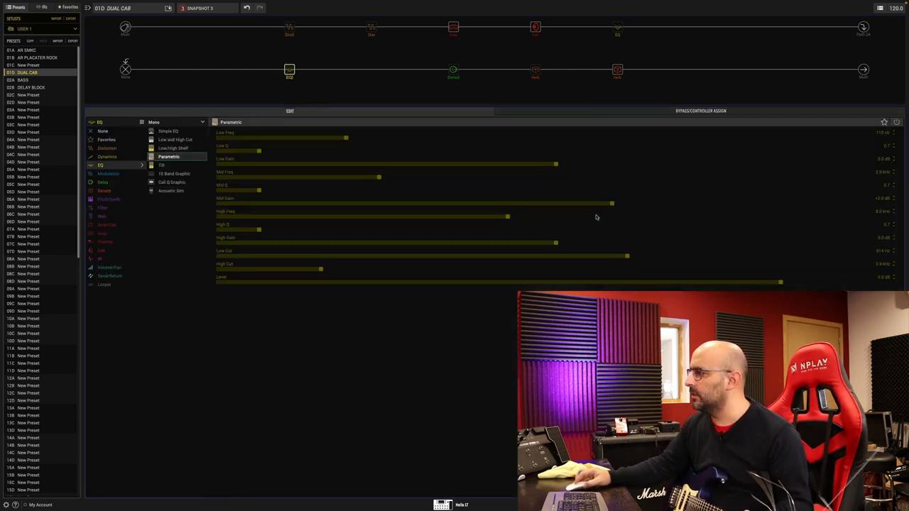
pyautogui.moveTo(457, 45)
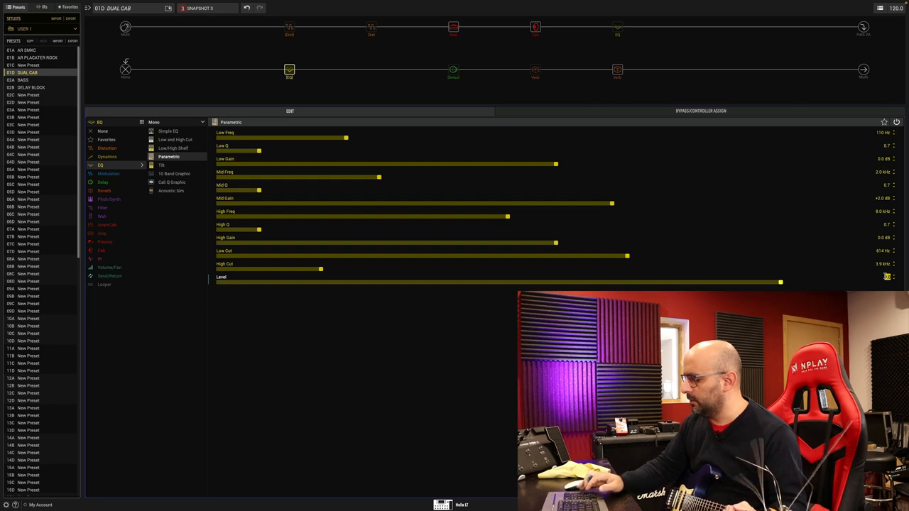
# - Adjust the re-enabled Parametric EQ's output Level slightly
pyautogui.moveTo(781, 281); pyautogui.dragTo(798, 281)
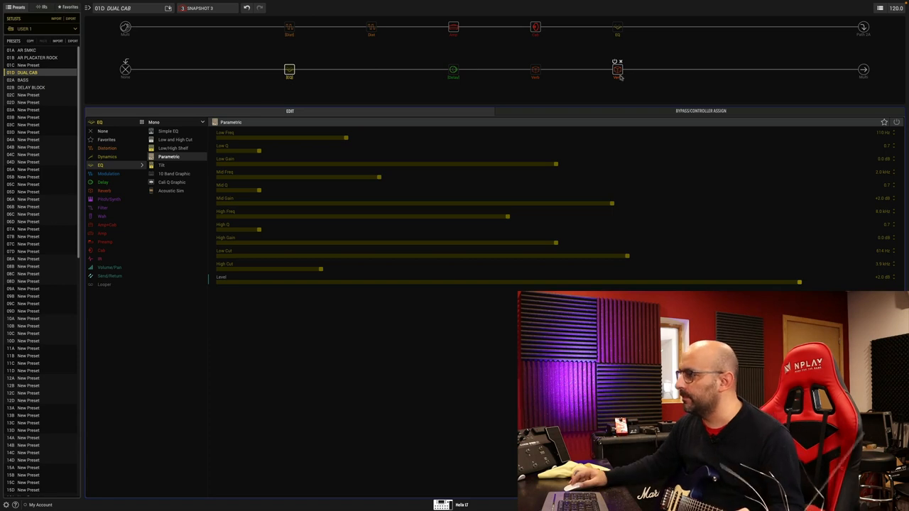
# - Select the Dynamic Plate reverb block to show its parameters
pyautogui.click(616, 68)
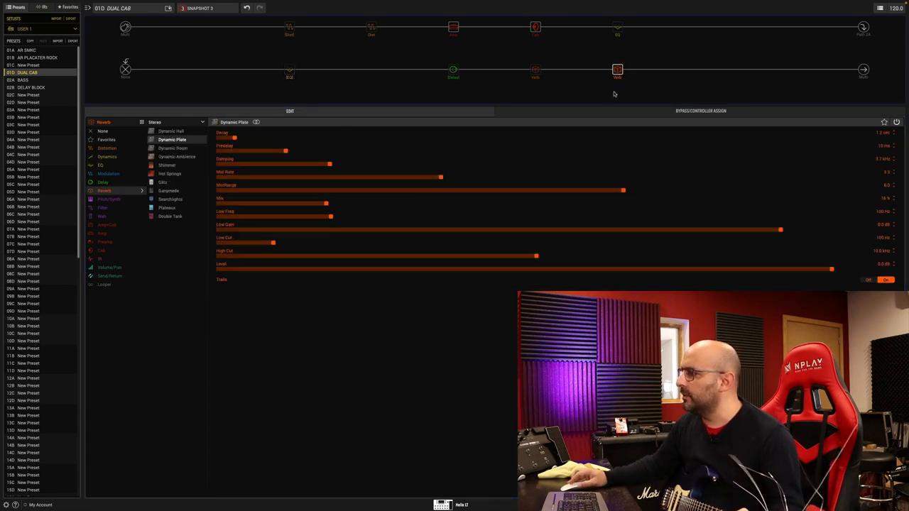